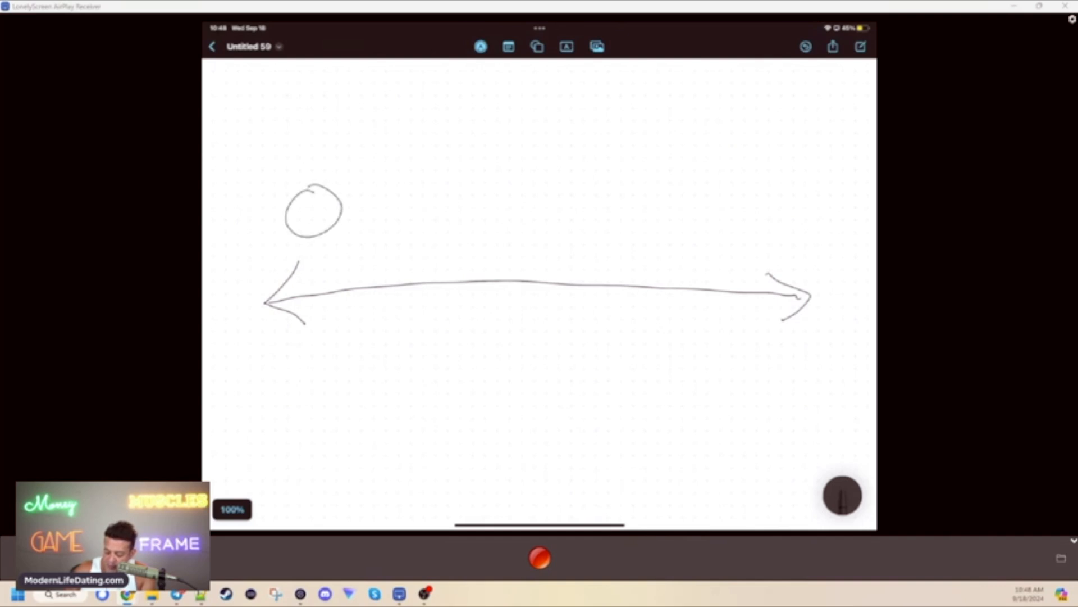
Step: Draw eye dots and a downturned mouth inside the circle above the left arrowhead
click(315, 209)
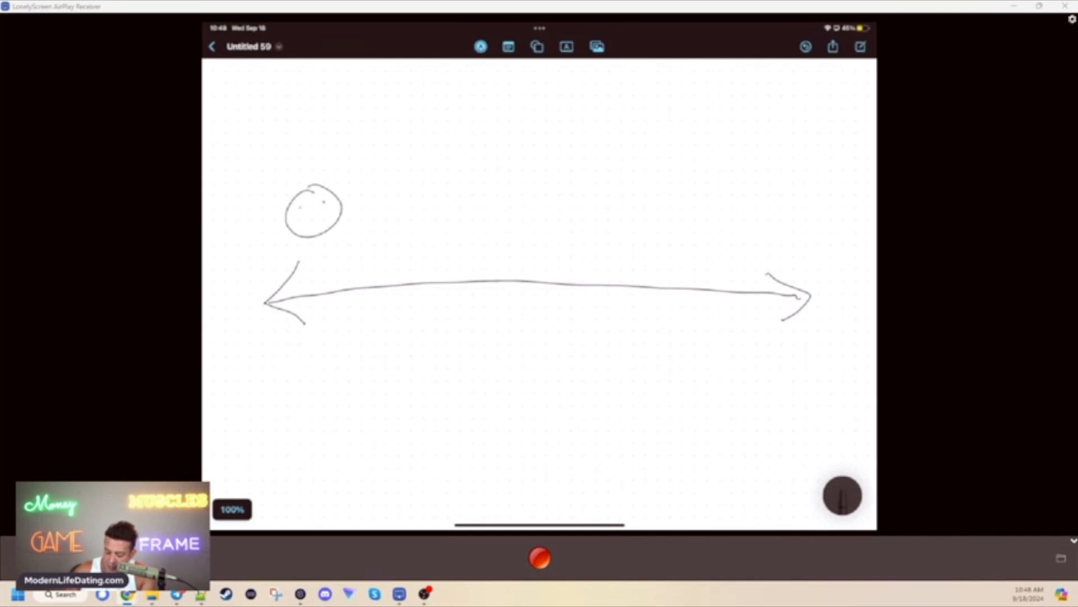
drag(302, 227, 324, 227)
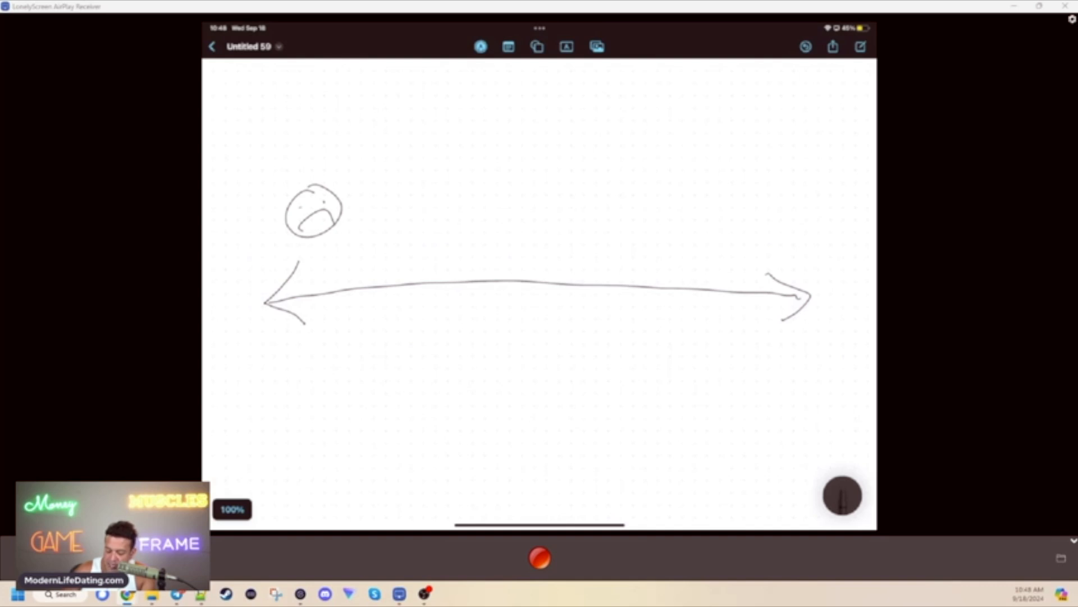
drag(230, 135, 258, 168)
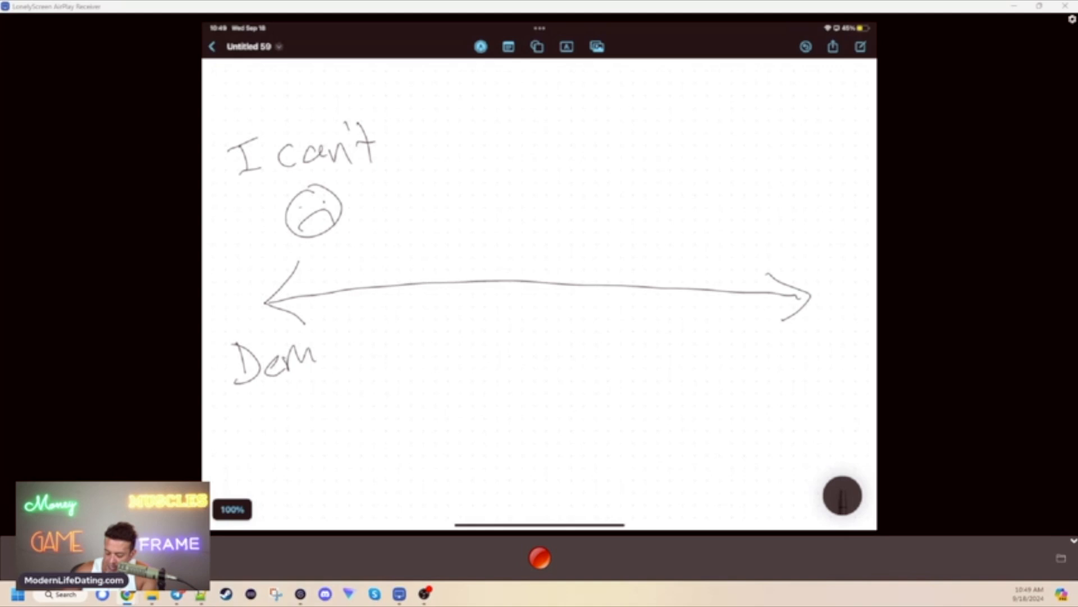
Step: Finish handwriting 'Demoralized' beneath the left end of the arrow
drag(316, 358, 385, 350)
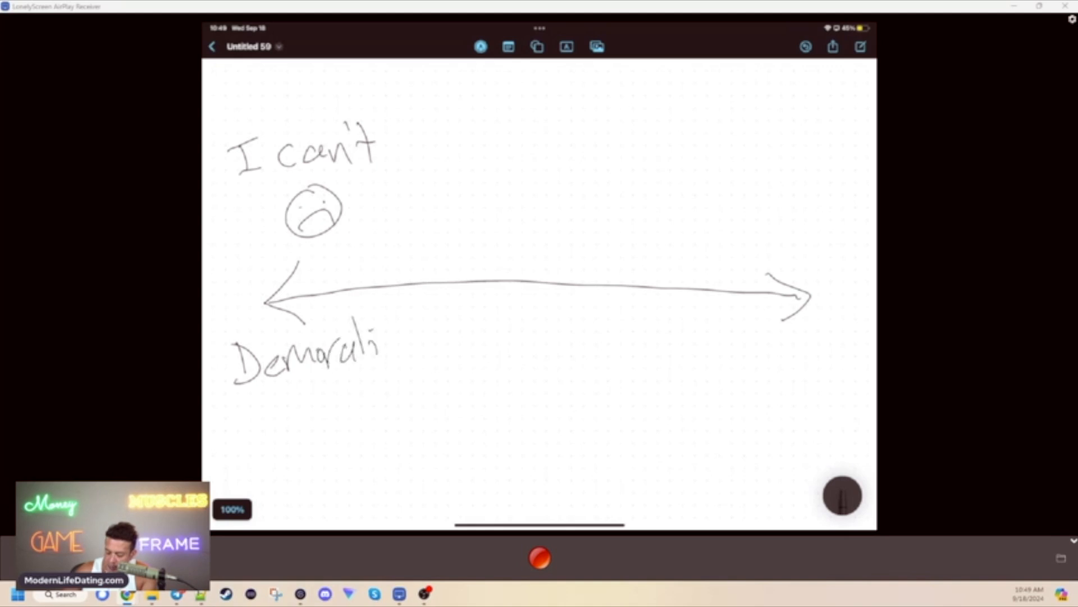
drag(382, 347, 433, 347)
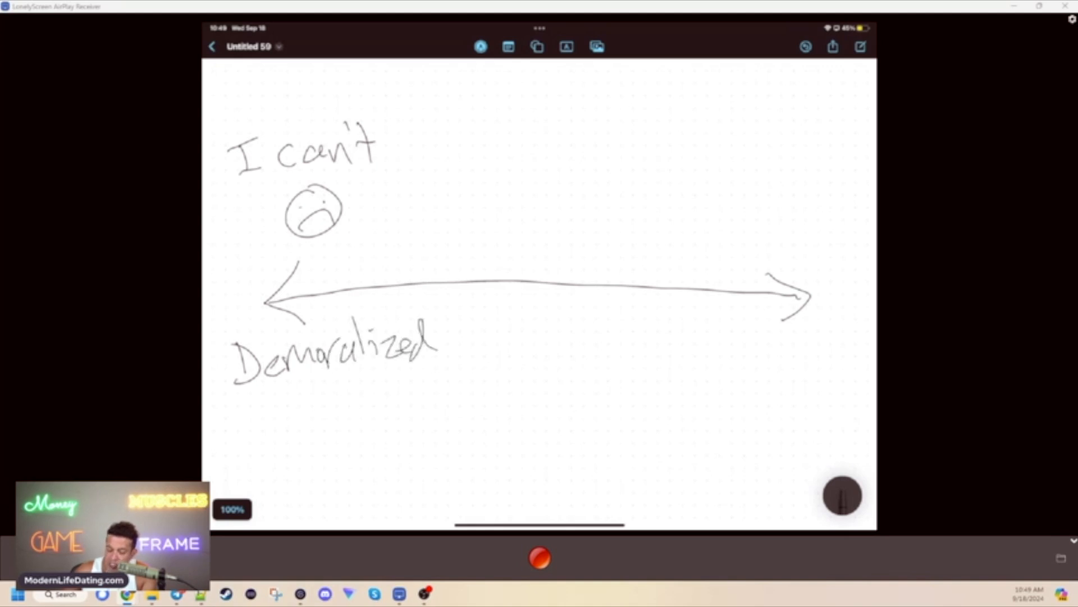